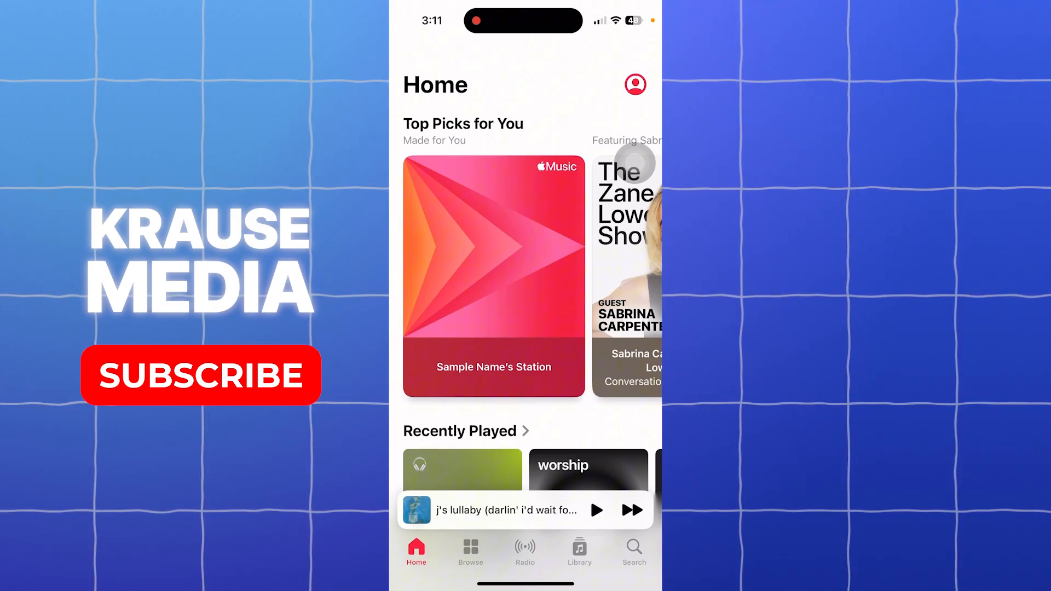
# Step: Open Account Settings for the signed-in Apple Account from the Apple Music profile
pyautogui.click(635, 84)
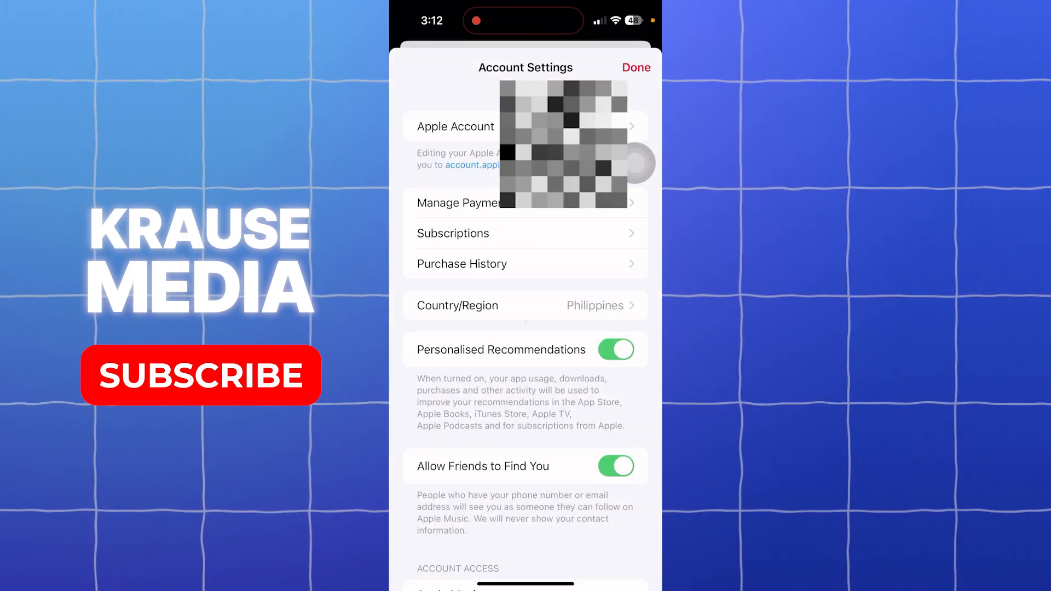
# Step: Scroll through Account Settings past subscription, purchase history and region options
pyautogui.scroll(-3)
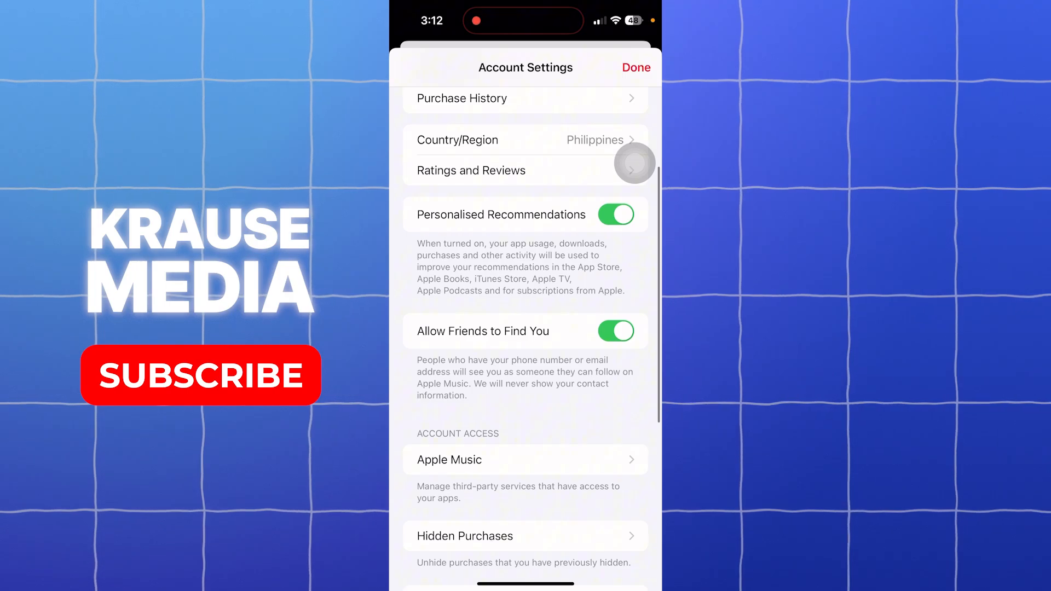
pyautogui.scroll(-3)
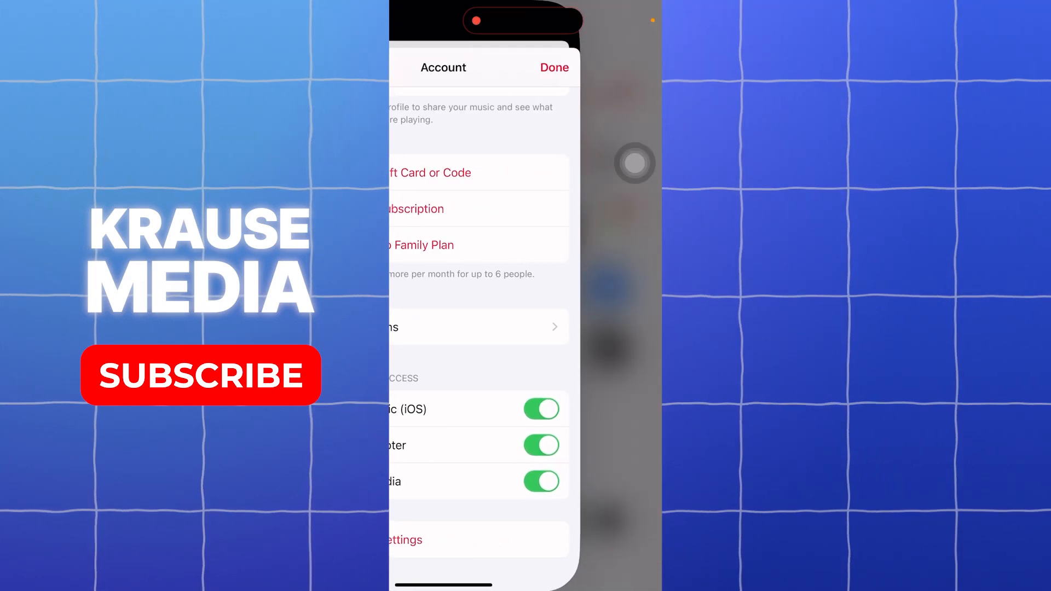
# Step: Choose Sign Out under Apple Account's Media & Purchases to show the 'Are you sure?' prompt
pyautogui.click(554, 67)
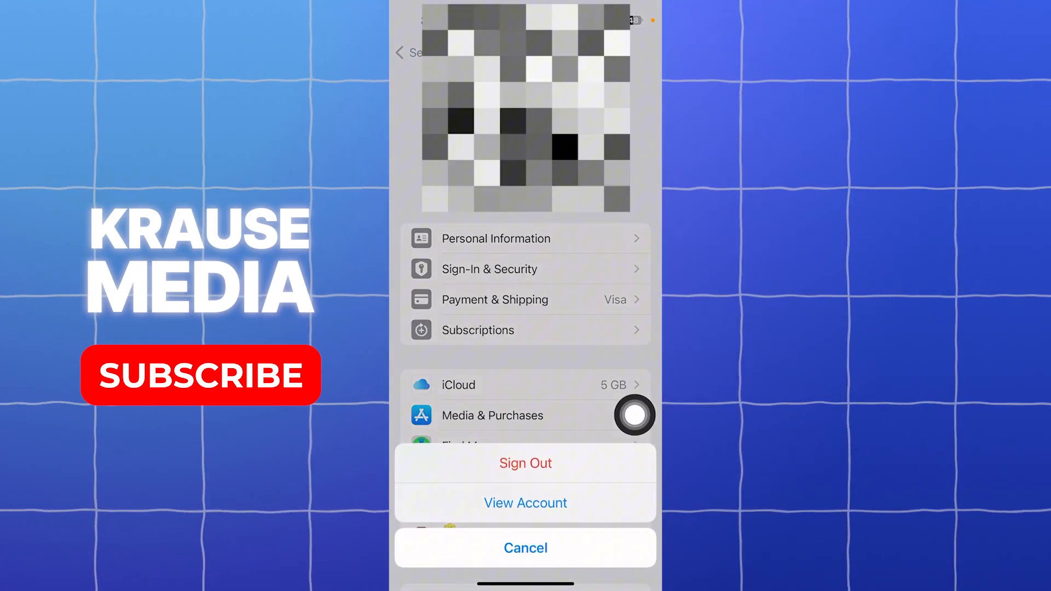
pyautogui.click(525, 463)
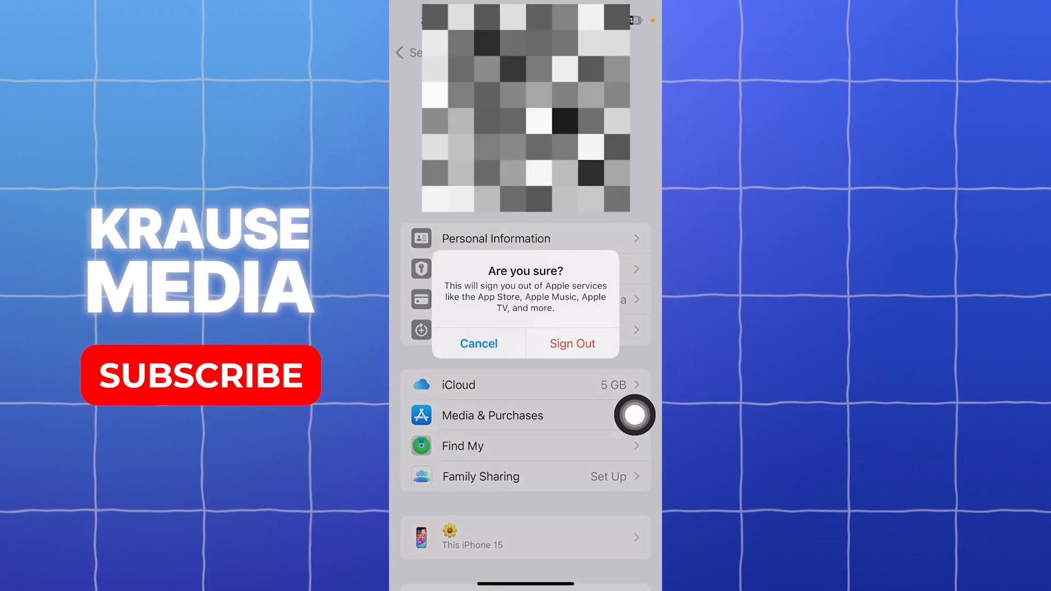